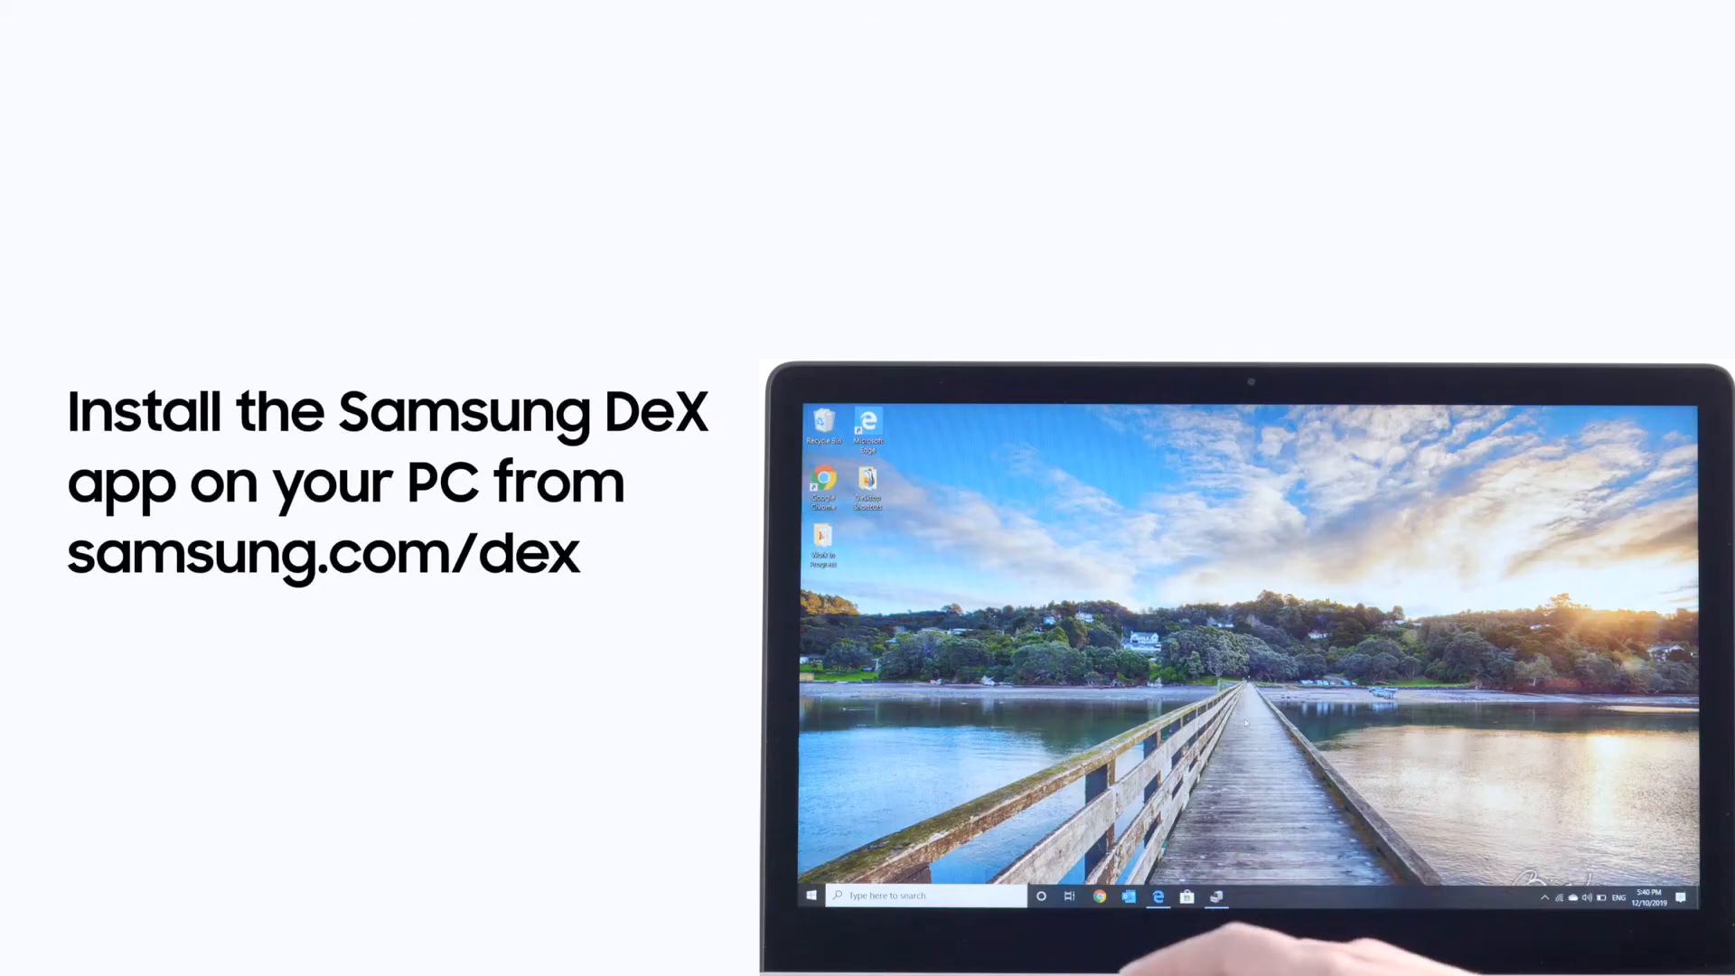
Bring up the Samsung DeX for PC download page at samsung.com/dex in the browser.
click(1155, 897)
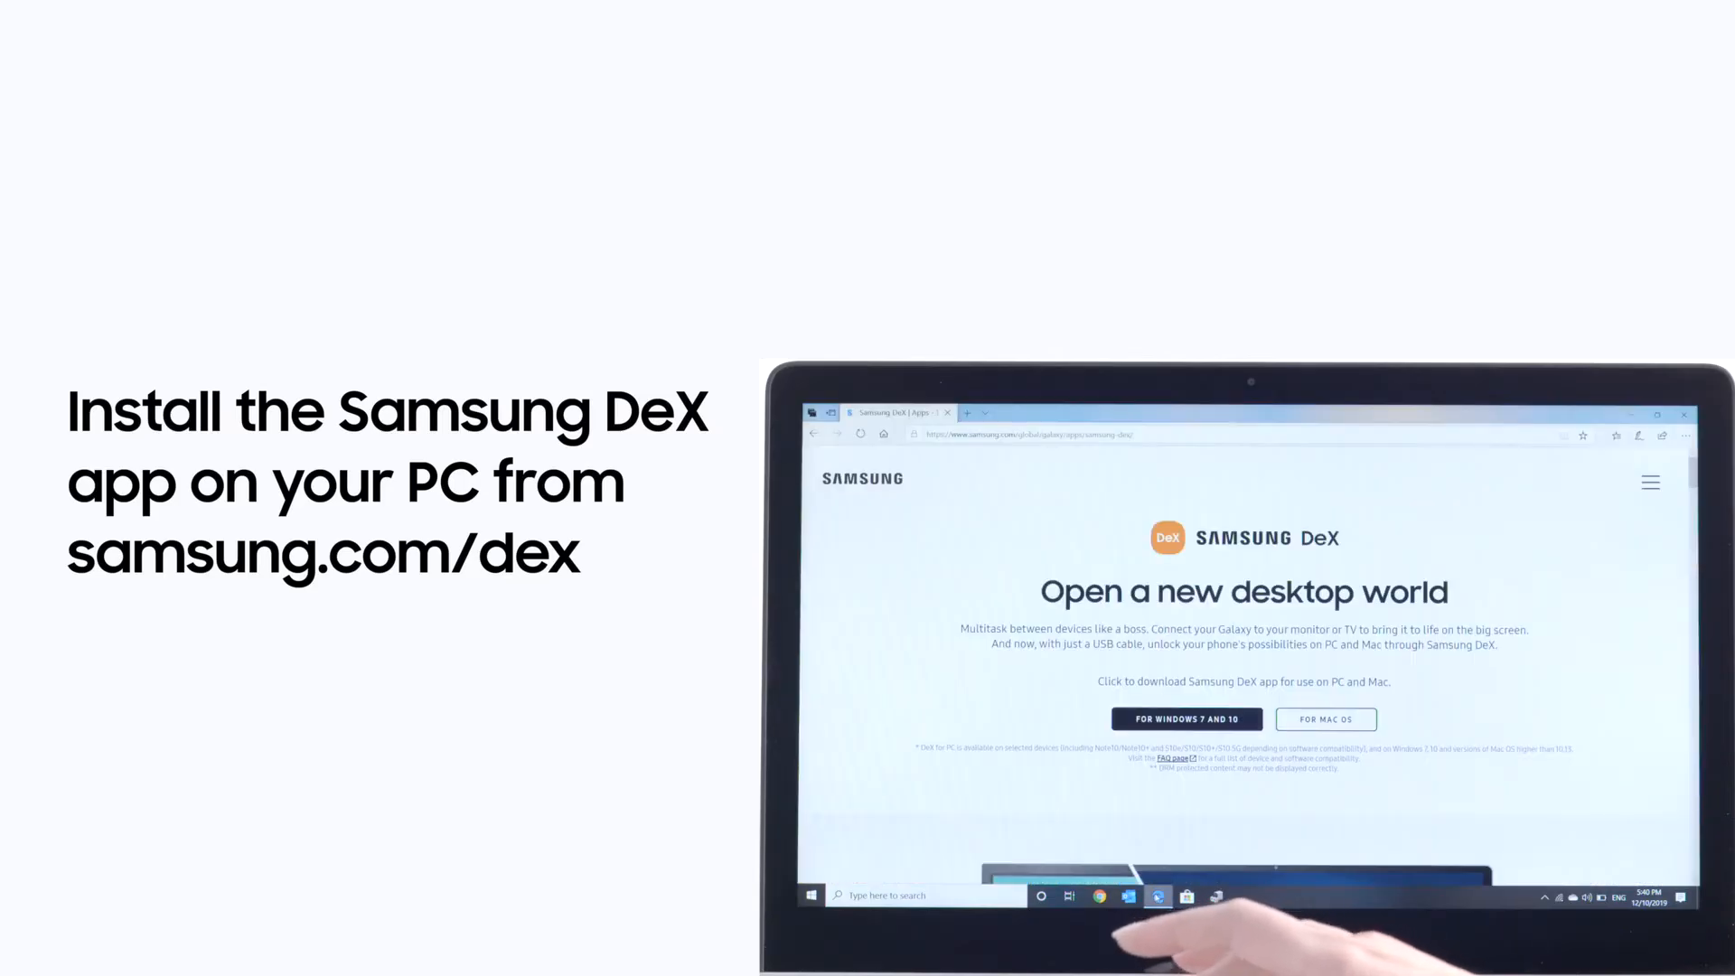
click(1185, 717)
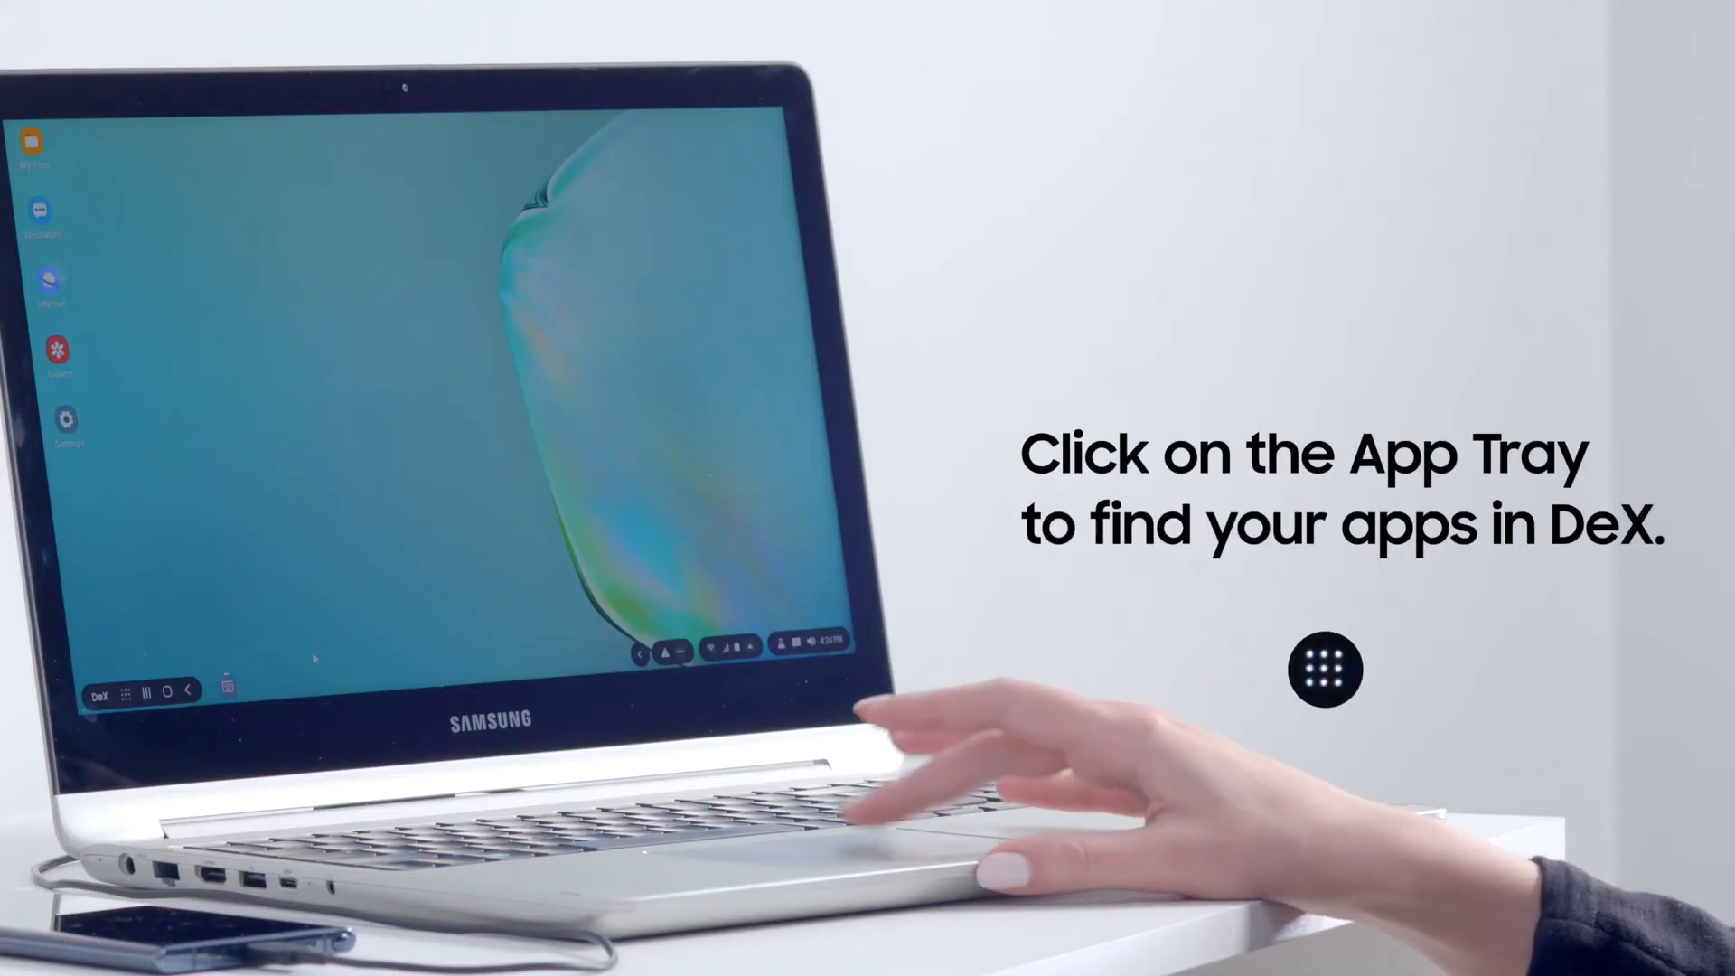
Show the phone's DeX desktop on the laptop screen via Samsung DeX for PC.
click(128, 692)
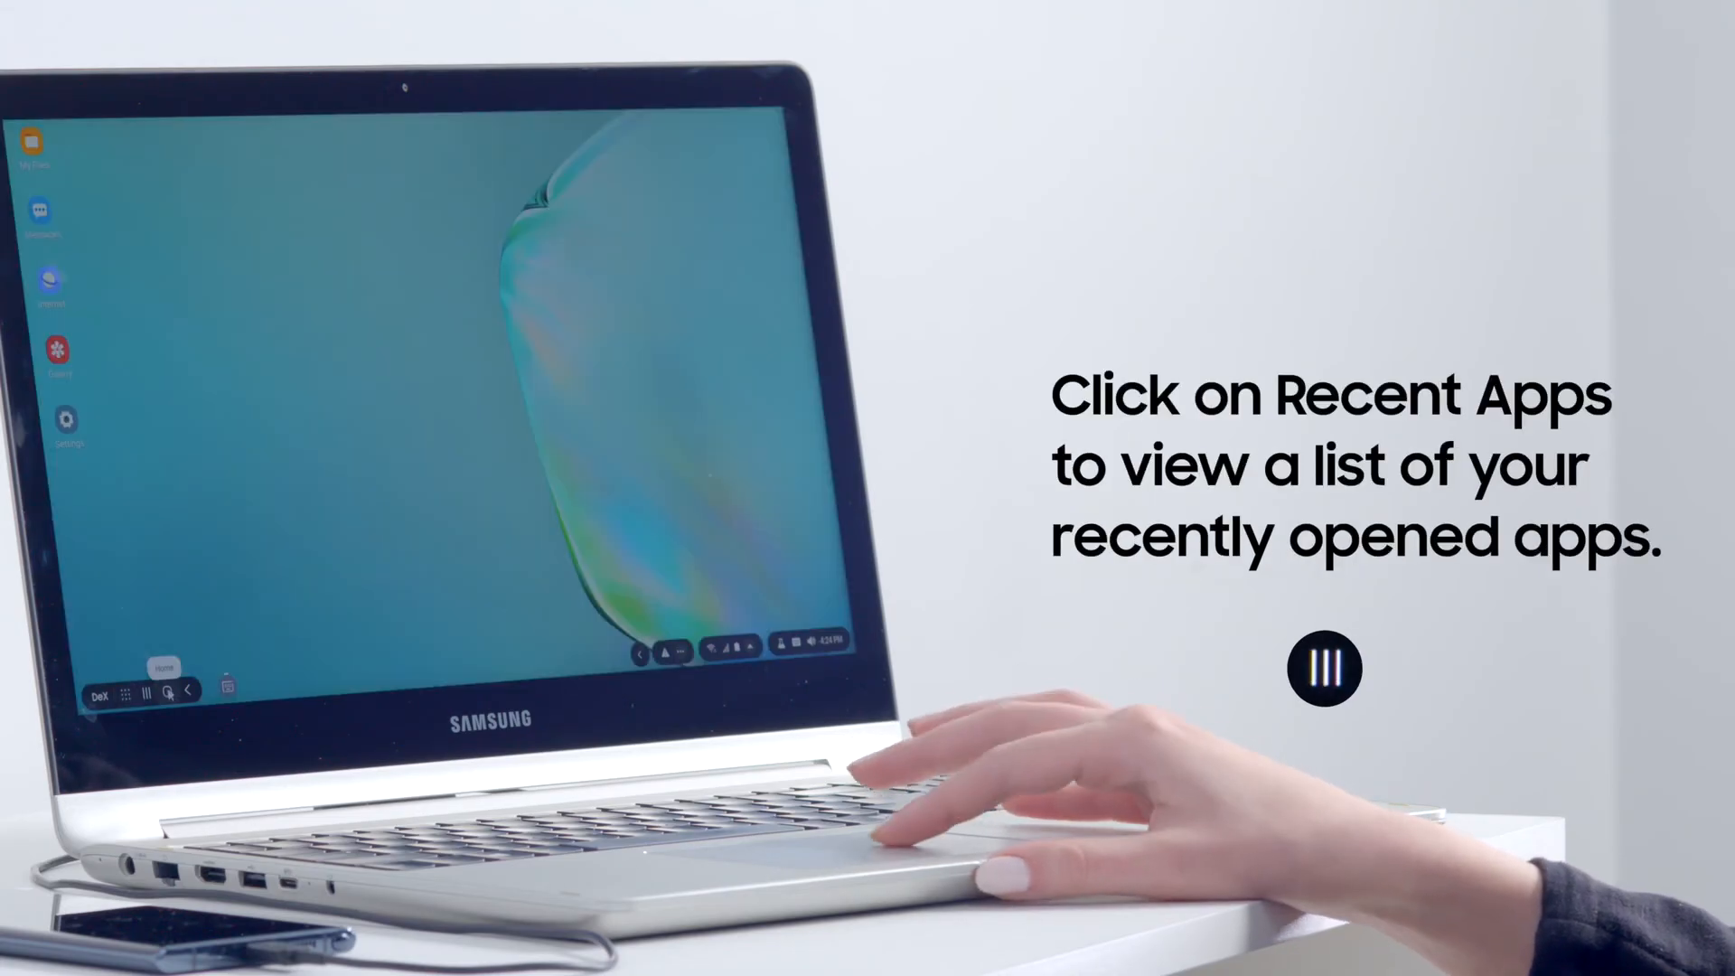
Show the recent apps overview with thumbnails of the recently opened apps.
click(146, 694)
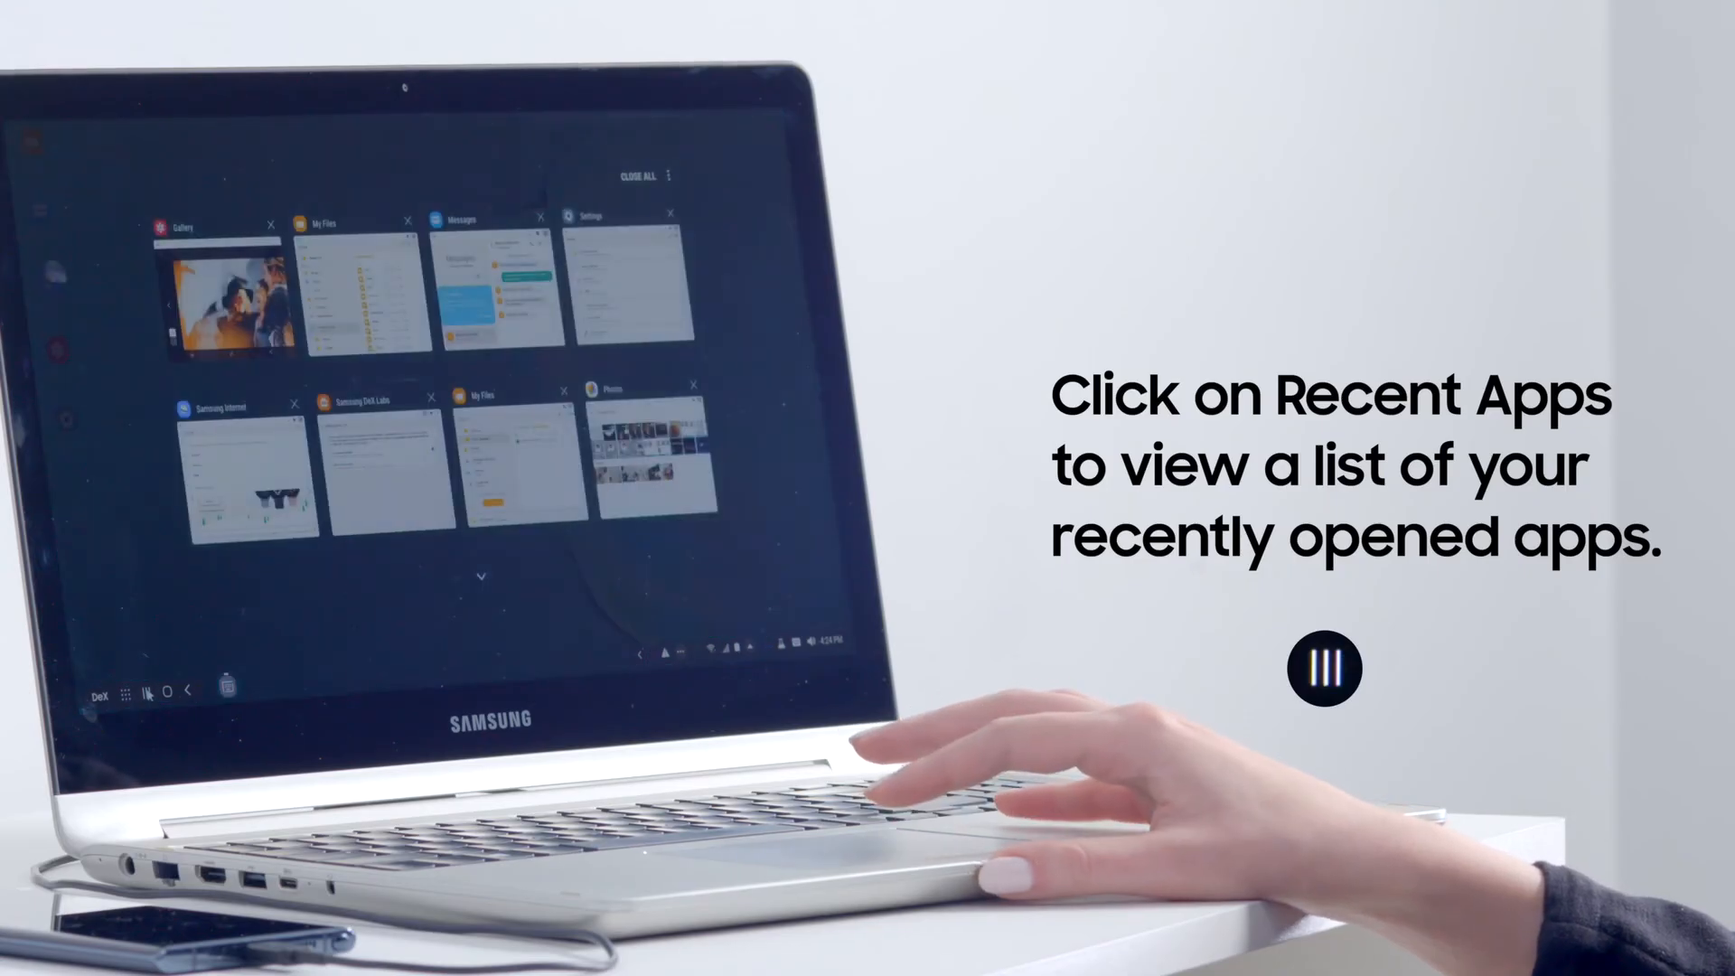